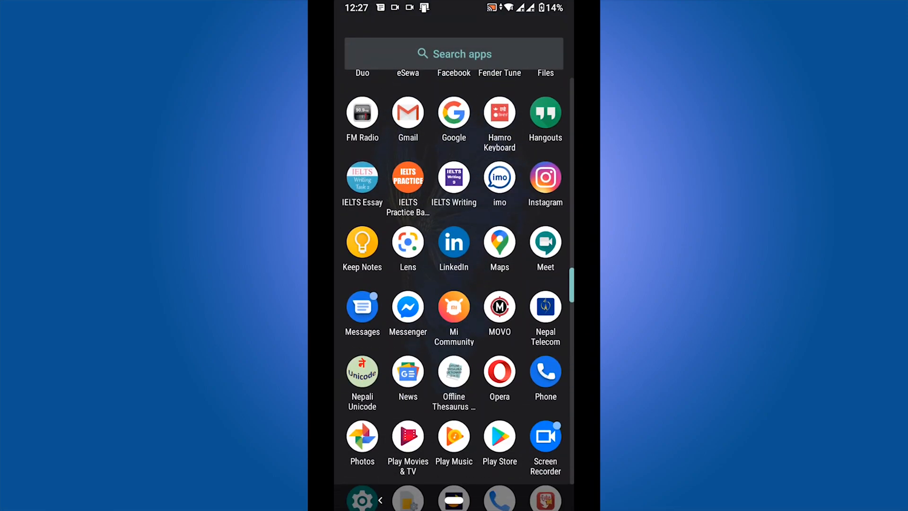
- Open the Messenger conversation full of forwarded audio clips, then switch away to Chrome
{"action": "left_click", "coordinate": [407, 307]}
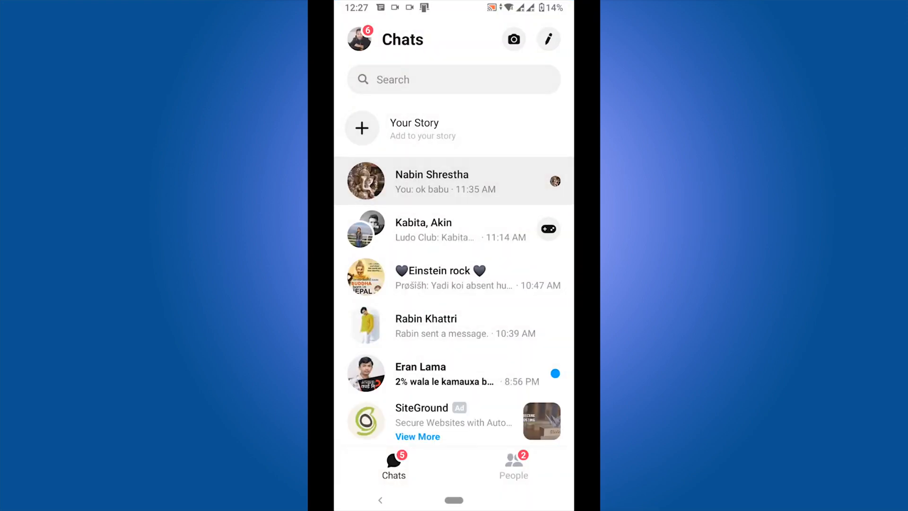
{"action": "left_click", "coordinate": [431, 181]}
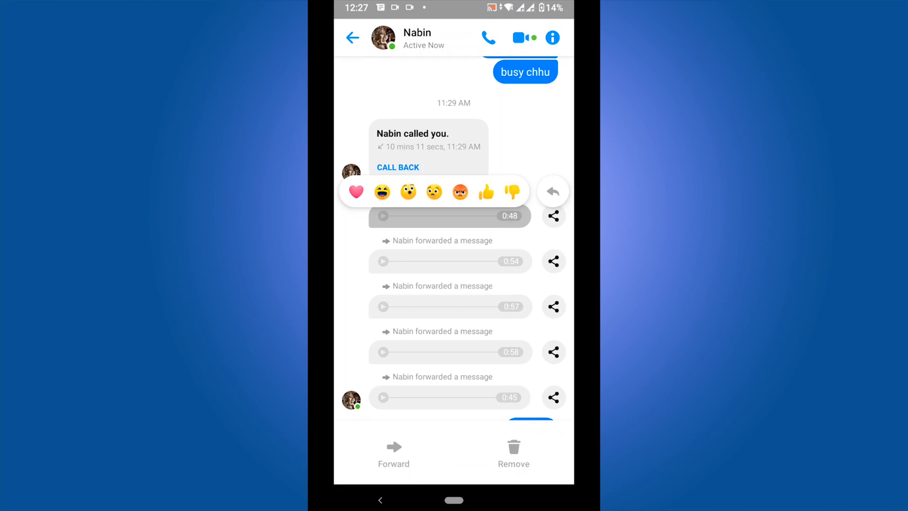
{"action": "left_click", "coordinate": [352, 36]}
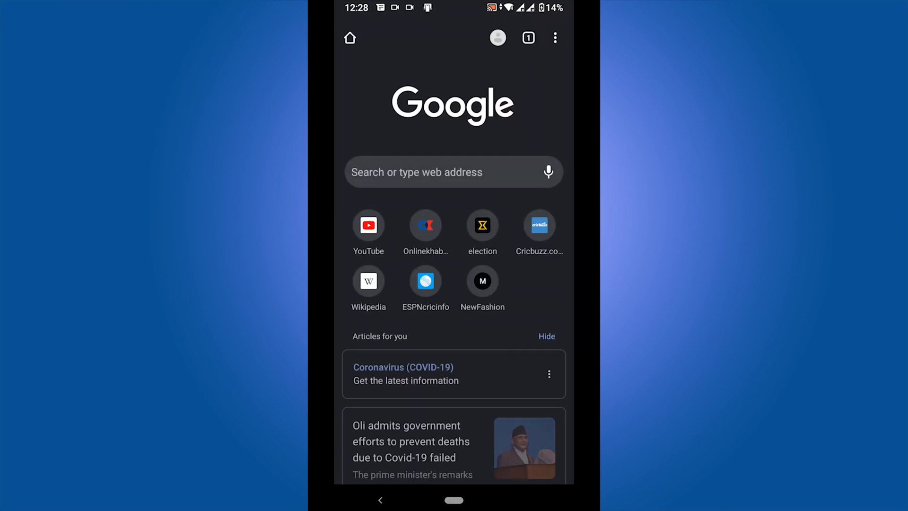
- Search for facebook, open m.facebook.com and bring up its Messages list
{"action": "left_click", "coordinate": [453, 172]}
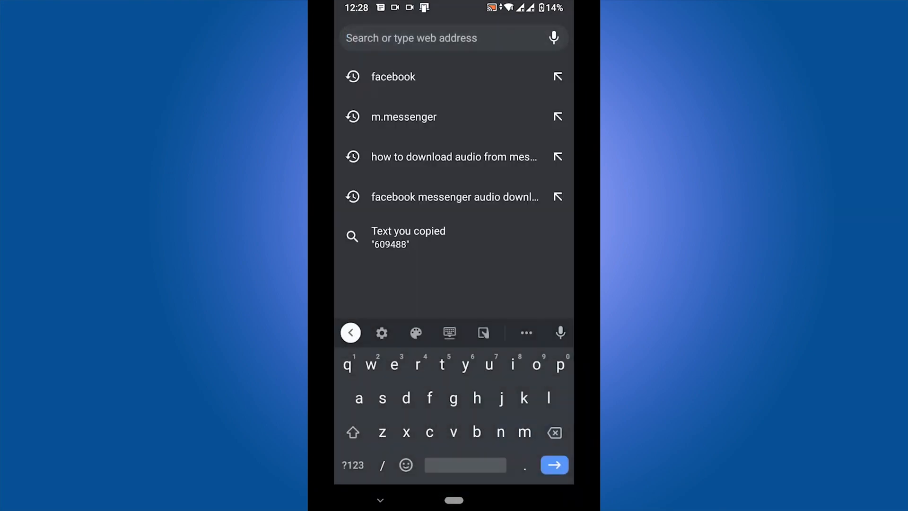
{"action": "left_click", "coordinate": [393, 77]}
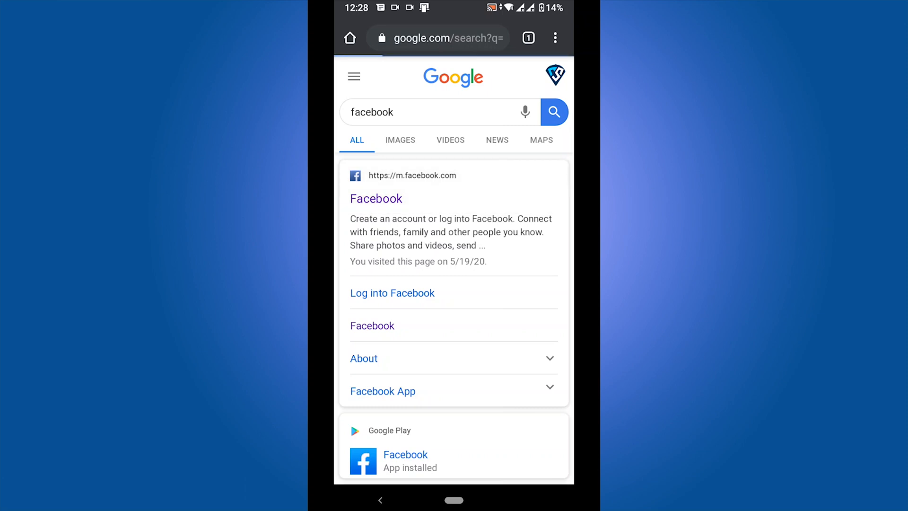
{"action": "left_click", "coordinate": [375, 198]}
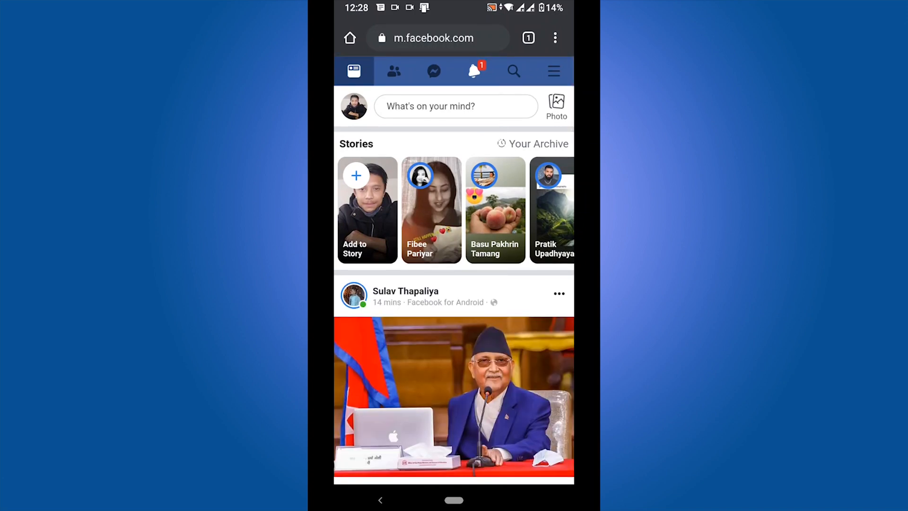
{"action": "left_click", "coordinate": [433, 71]}
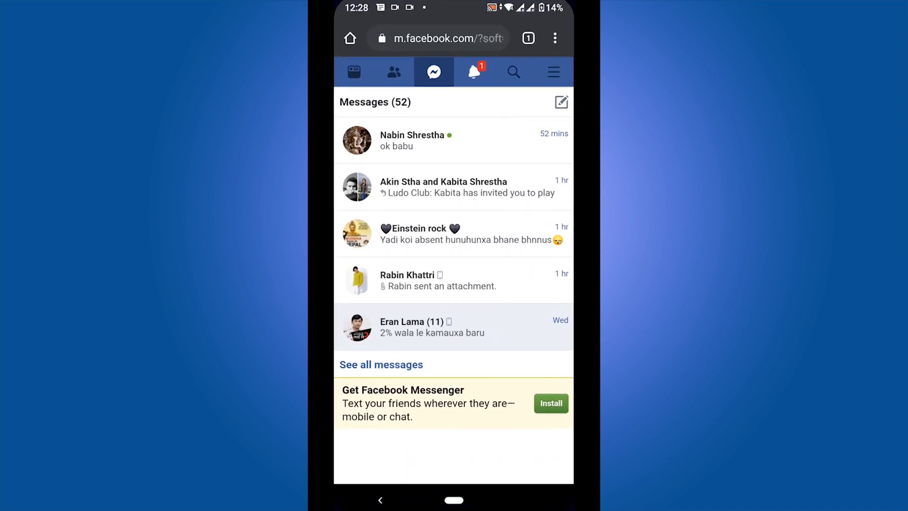
- Open the top conversation with Nabin holding the forwarded audio clips
{"action": "left_click", "coordinate": [381, 364]}
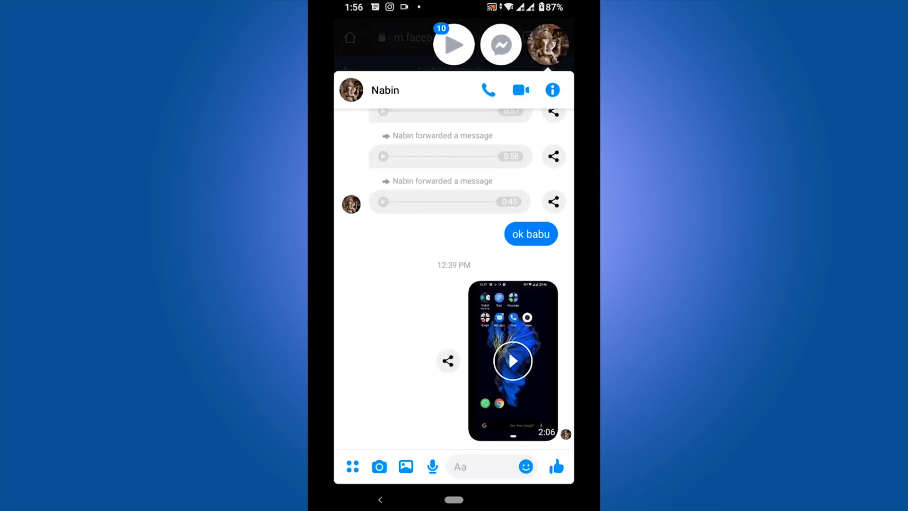
- Download the first audio clip as an .aac file via its link options and dismiss the notice
{"action": "right_click", "coordinate": [450, 156]}
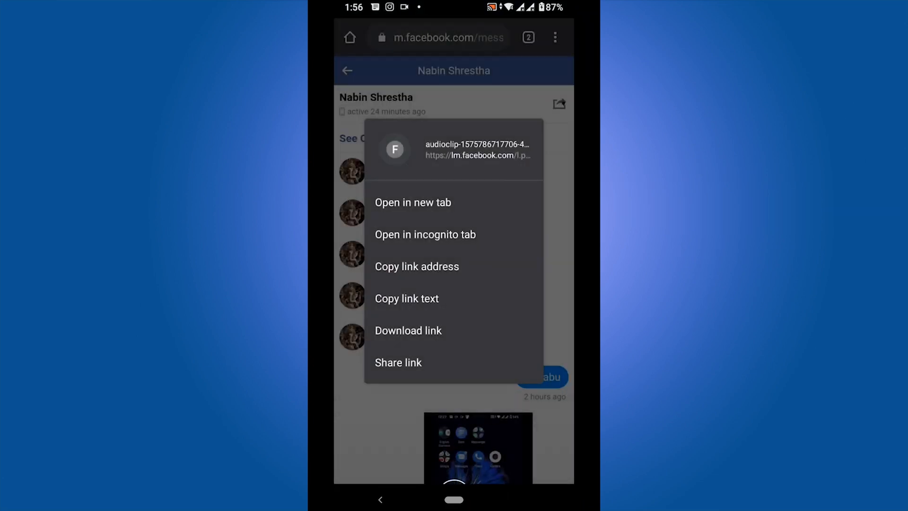
{"action": "left_click", "coordinate": [413, 202]}
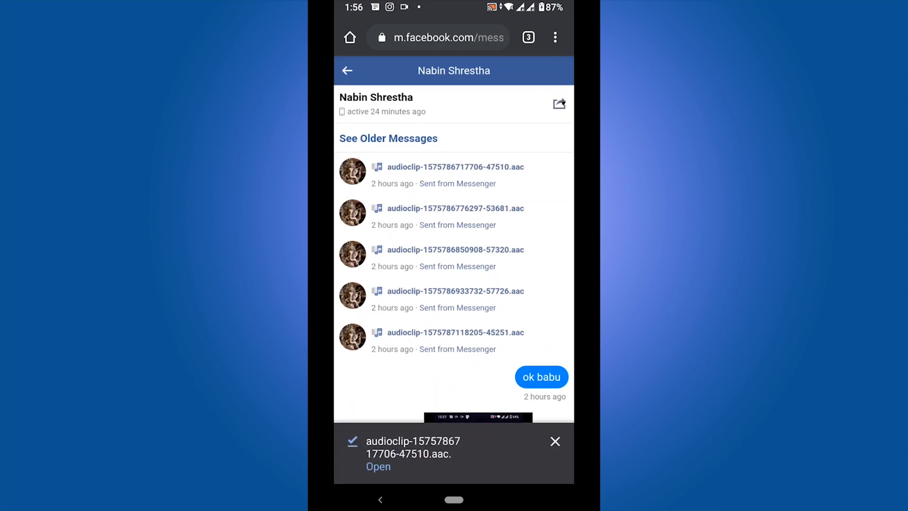
{"action": "left_click", "coordinate": [378, 466]}
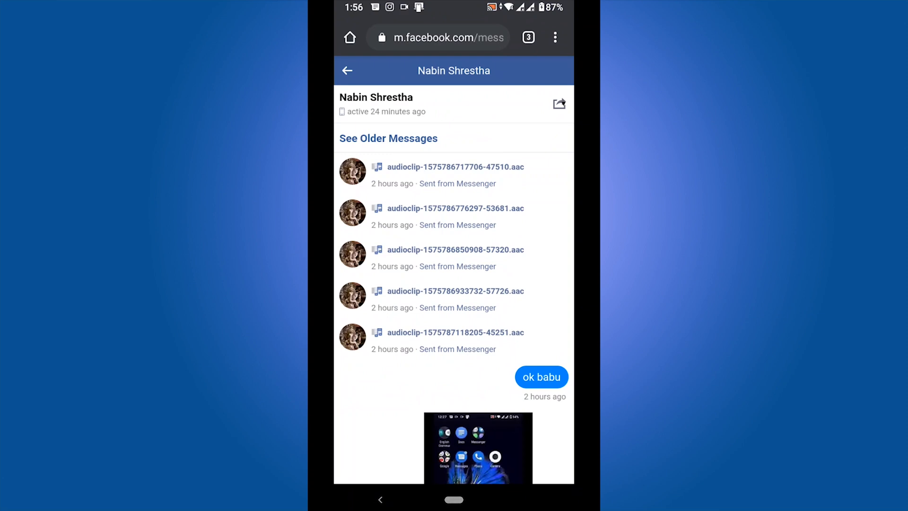
- Download the second audio clip via its link options and open it for playback
{"action": "right_click", "coordinate": [455, 166]}
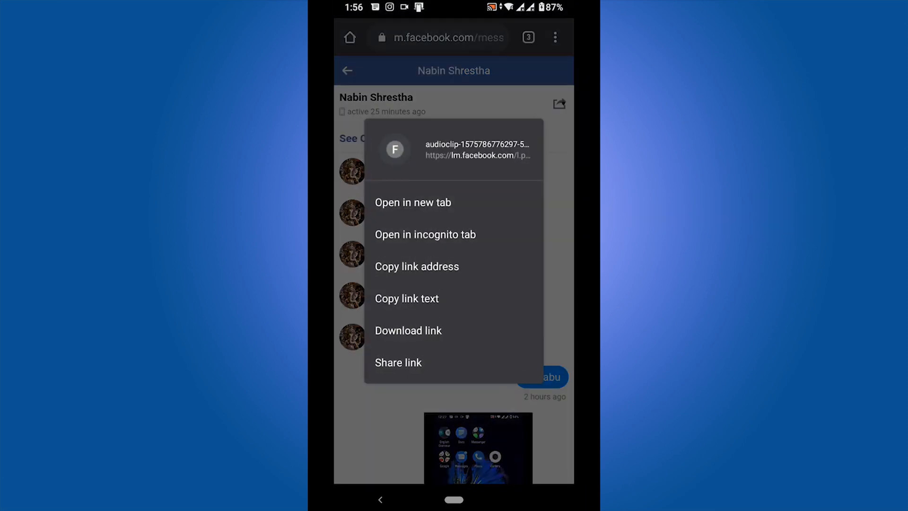
{"action": "left_click", "coordinate": [408, 331]}
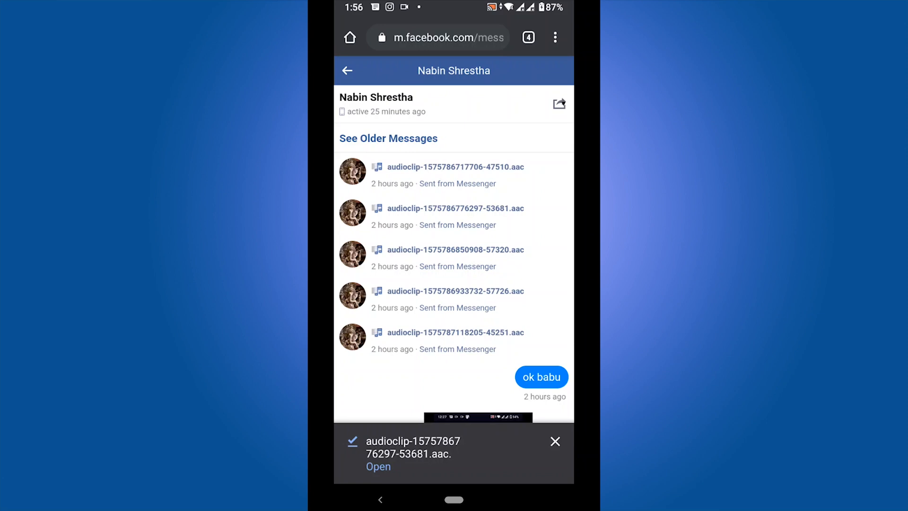
{"action": "left_click", "coordinate": [378, 467]}
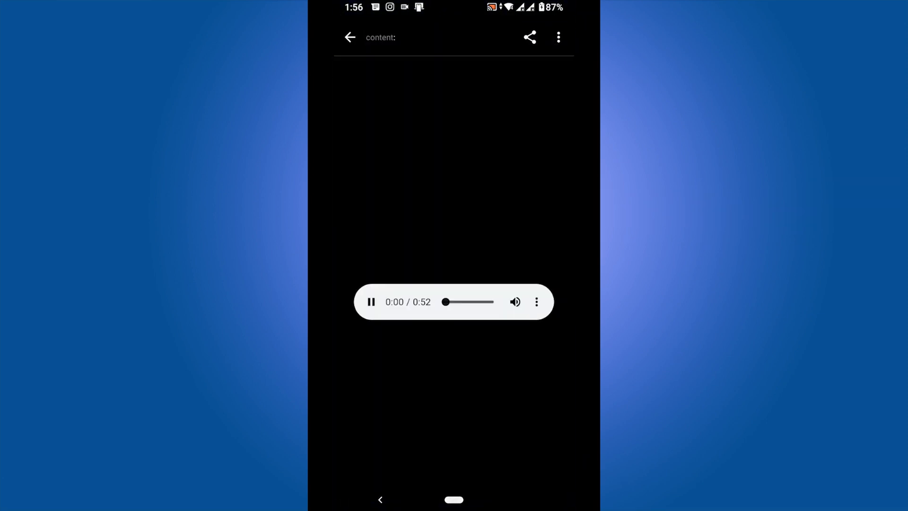
- Mute and unmute the playing clip, then leave the player for the recent apps overview
{"action": "left_click", "coordinate": [514, 302]}
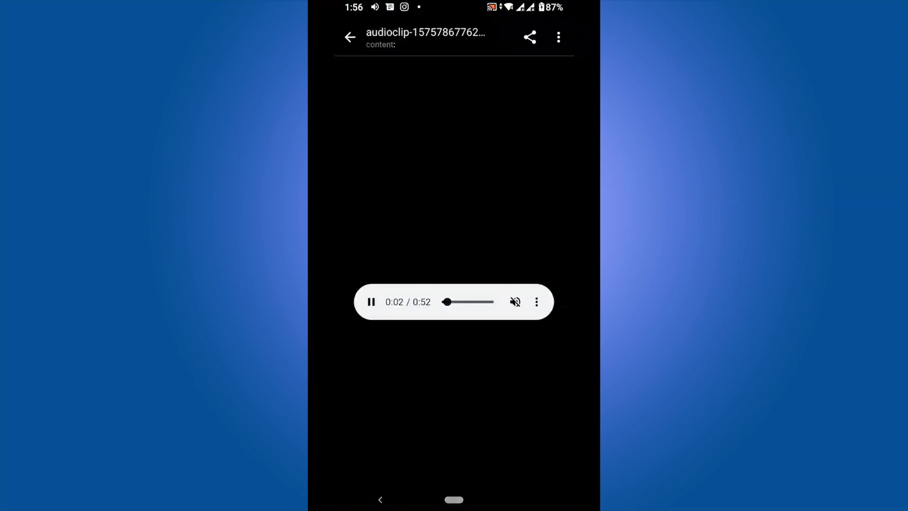
{"action": "left_click", "coordinate": [514, 302]}
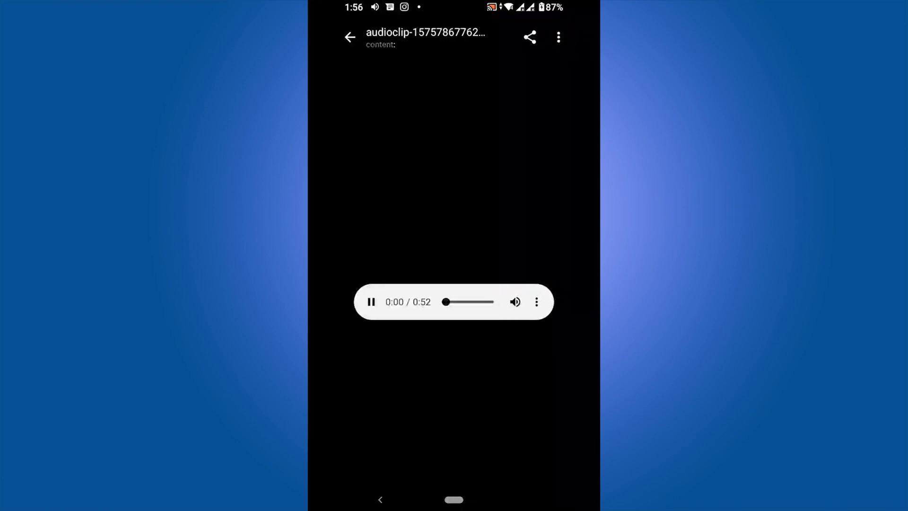
{"action": "left_click", "coordinate": [350, 36]}
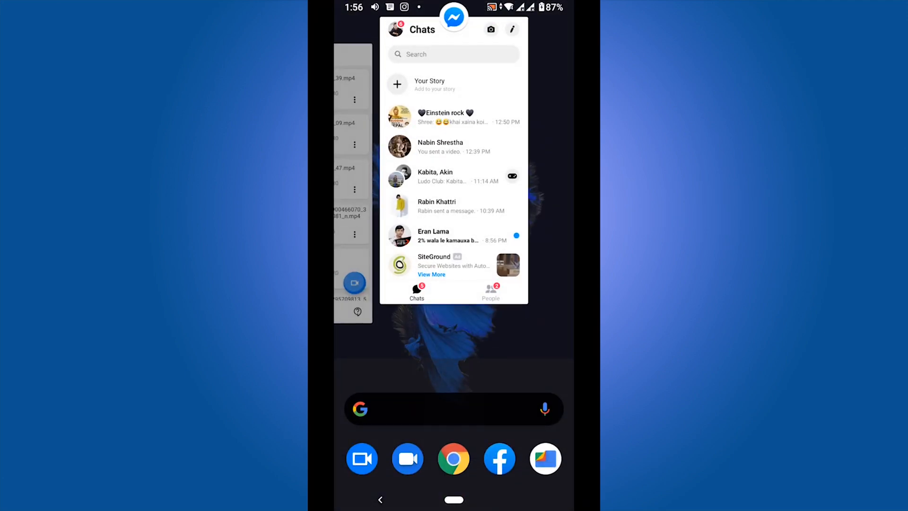
- Search the app drawer for 'F' and open Files by Google
{"action": "left_click", "coordinate": [454, 499]}
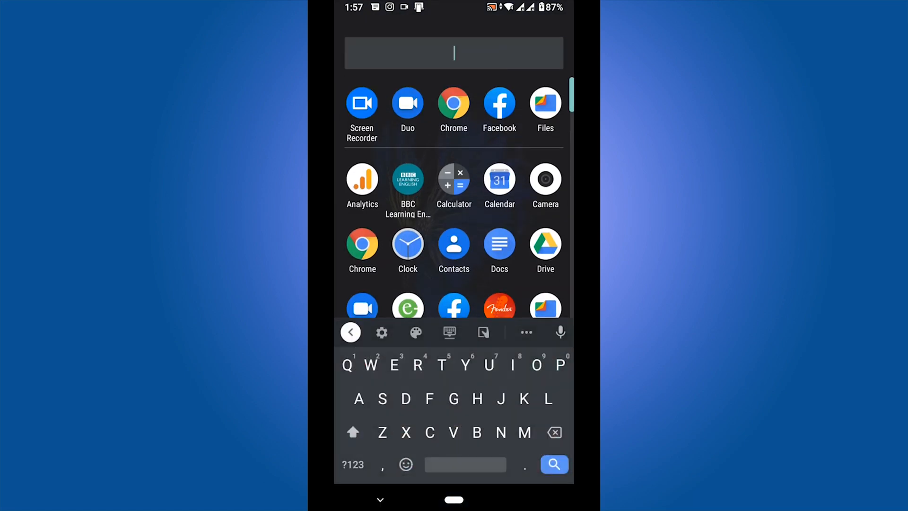
{"action": "type", "text": "F"}
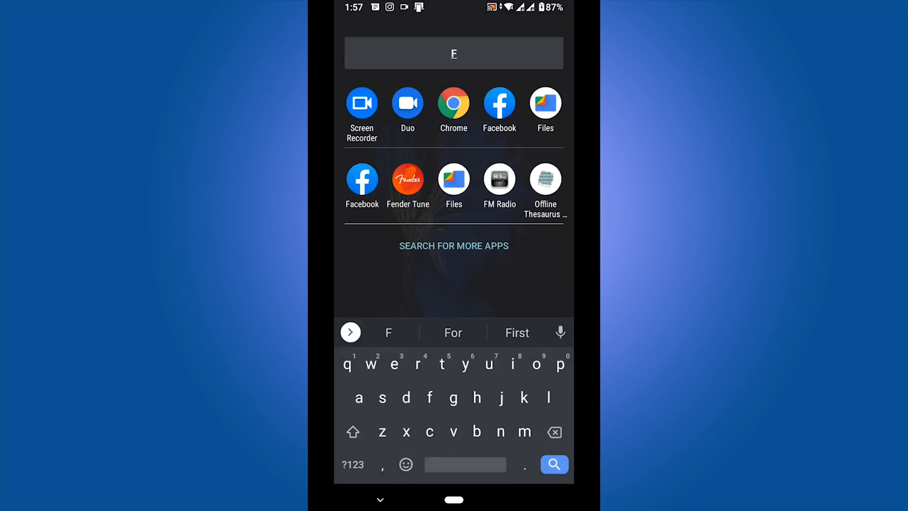
{"action": "left_click", "coordinate": [544, 107]}
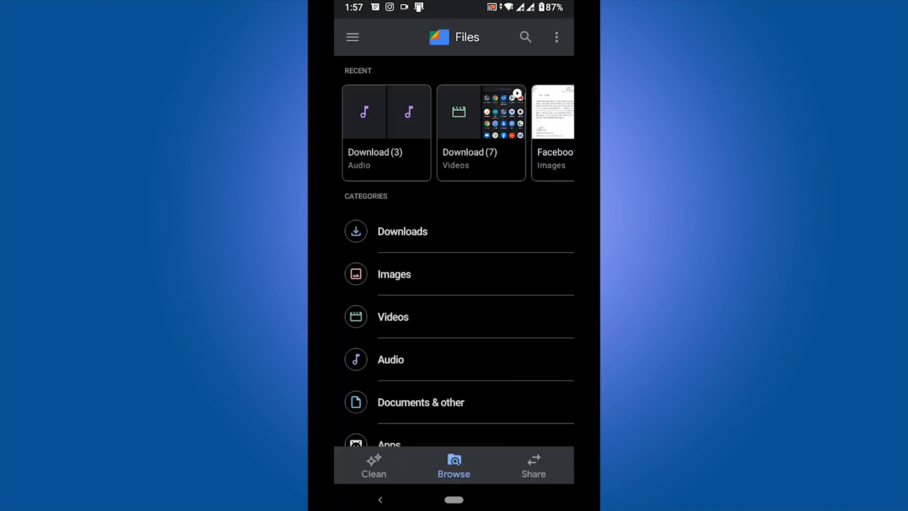
- Show the Audio category listing both downloaded clips under Today
{"action": "left_click", "coordinate": [390, 359]}
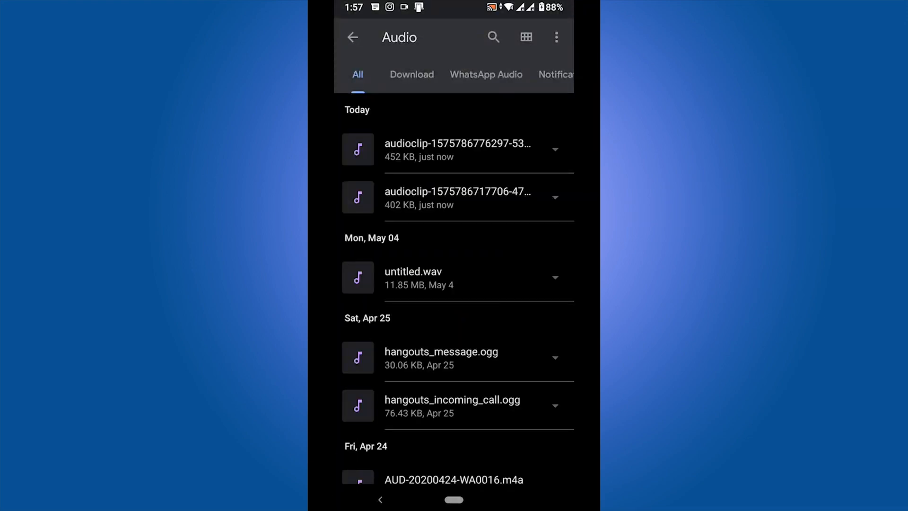